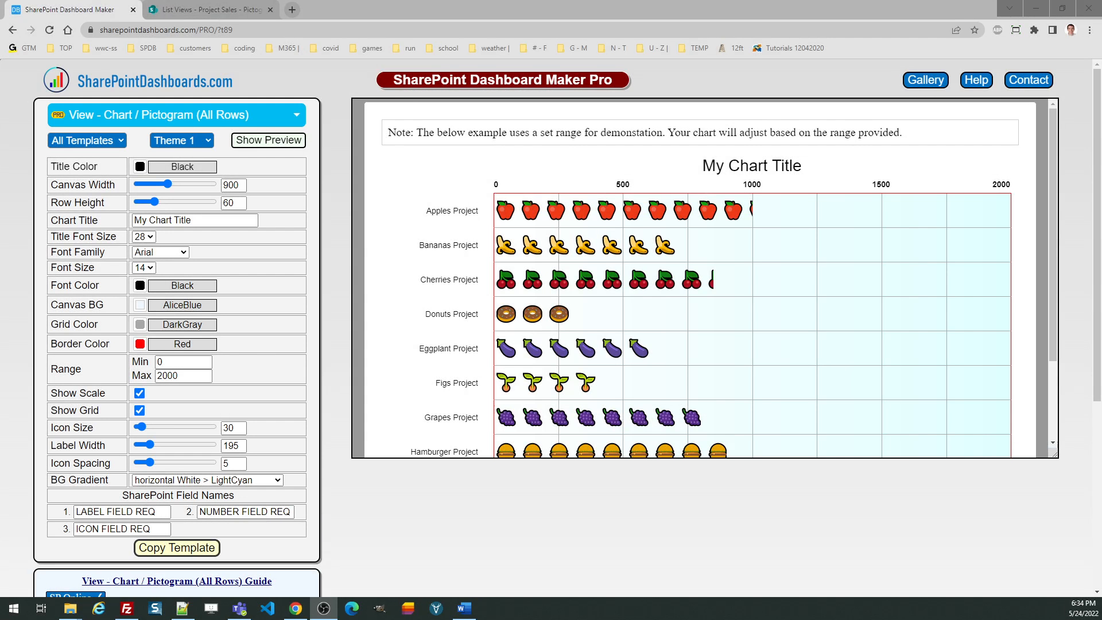
mouse_move(324, 424)
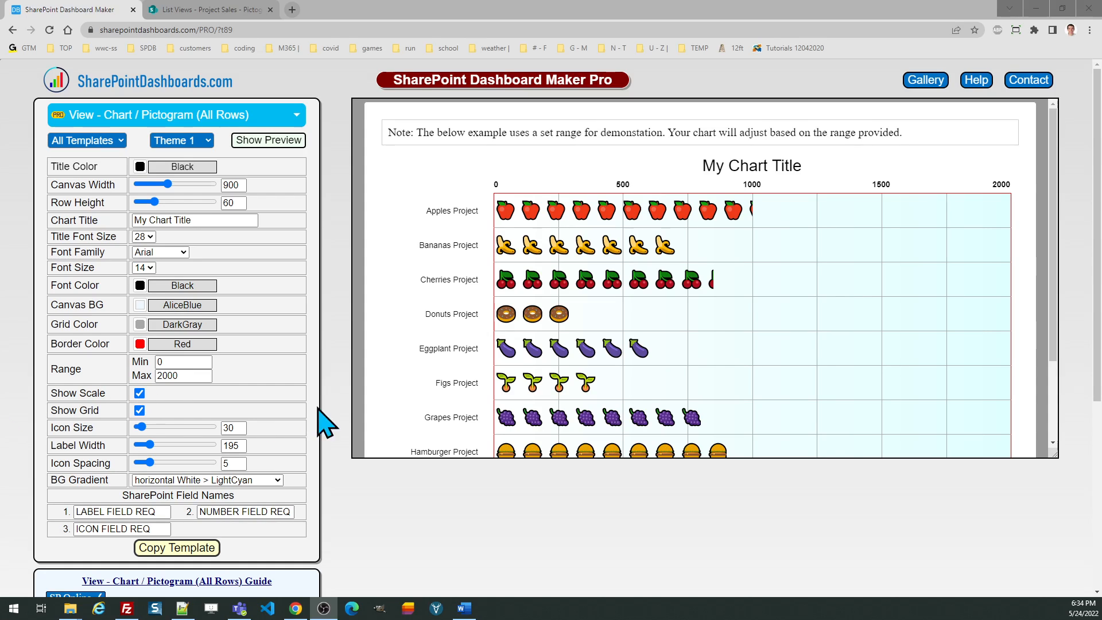
mouse_move(346, 418)
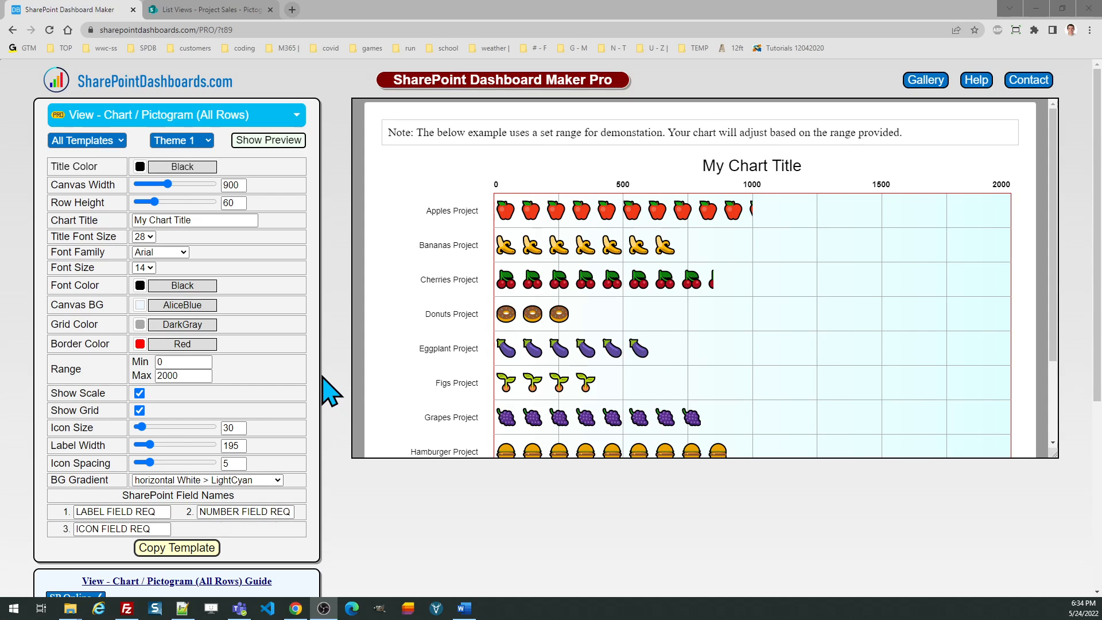
- Preview the chart in dark gray and floral white themes, then revert to the first theme
click(180, 140)
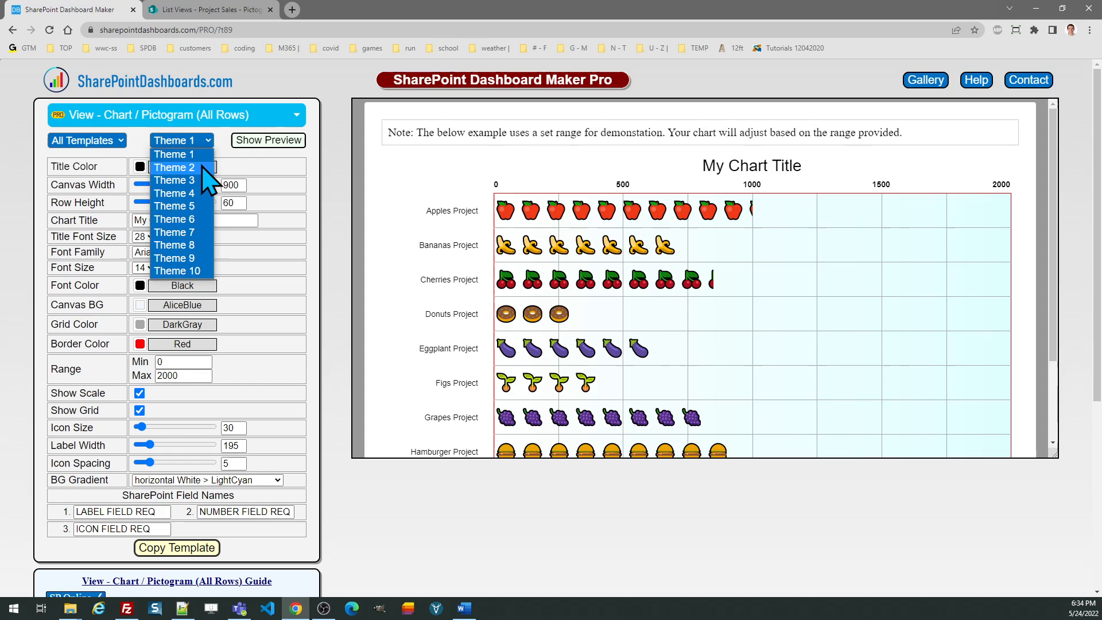
click(173, 168)
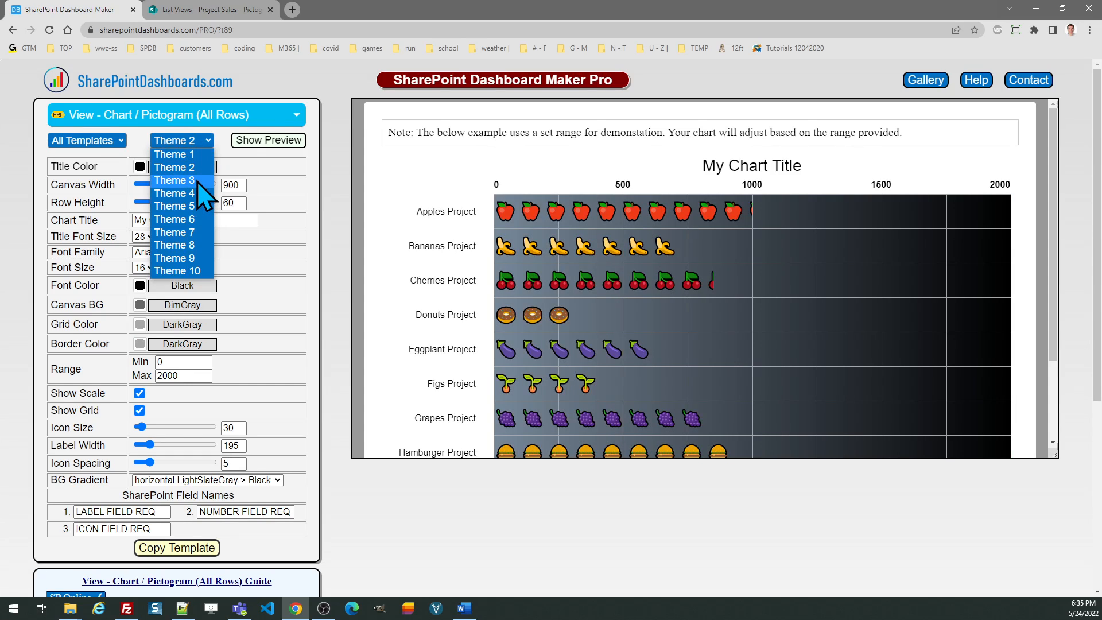
click(177, 180)
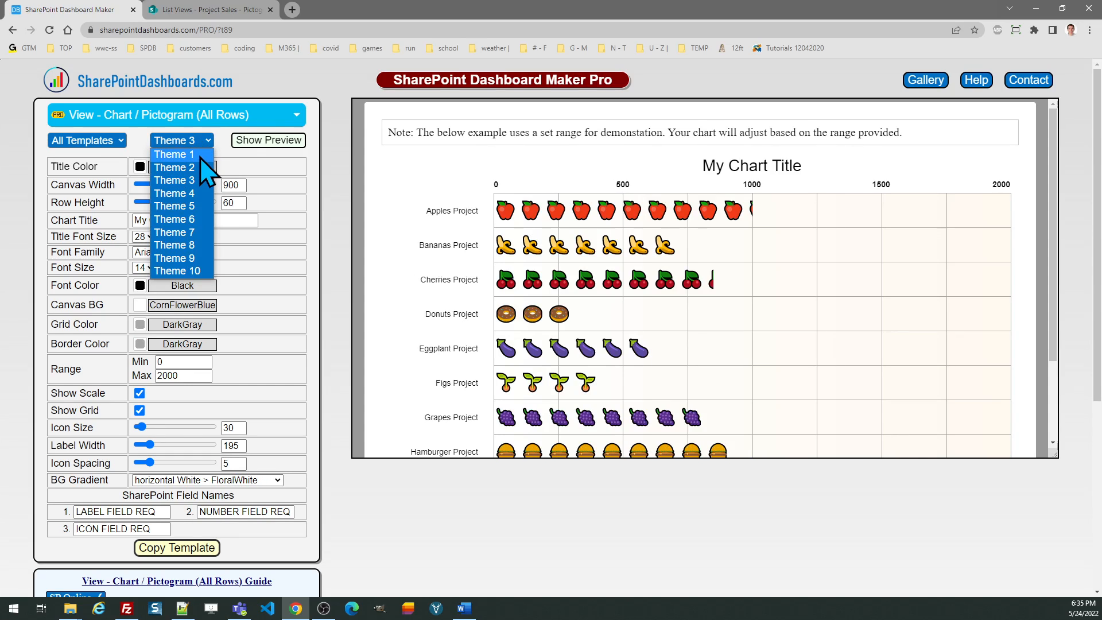
click(174, 154)
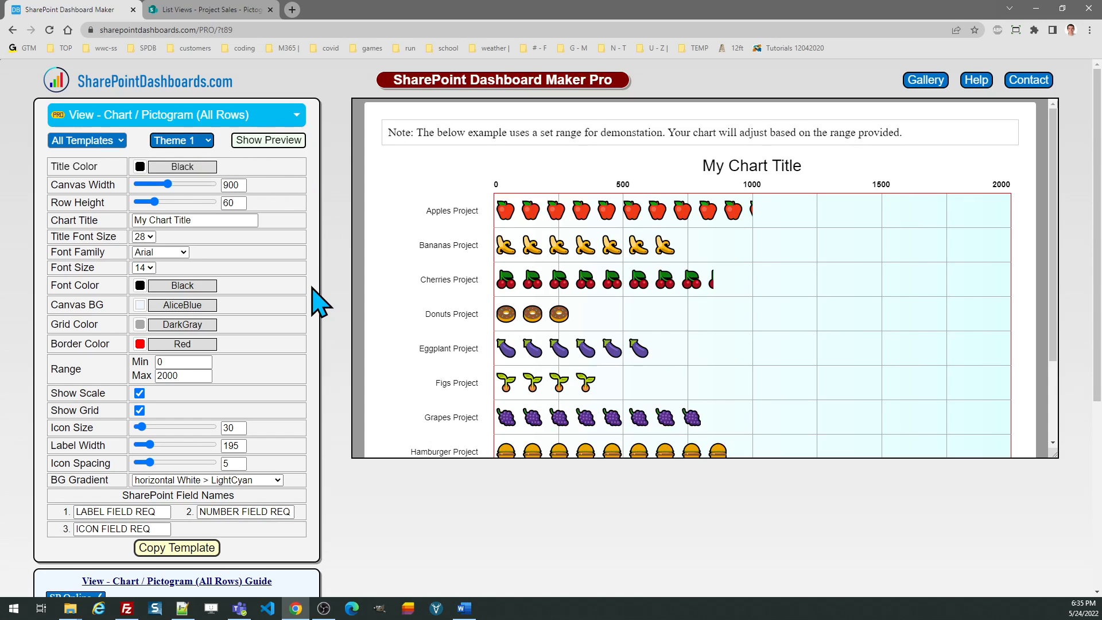
mouse_move(306, 537)
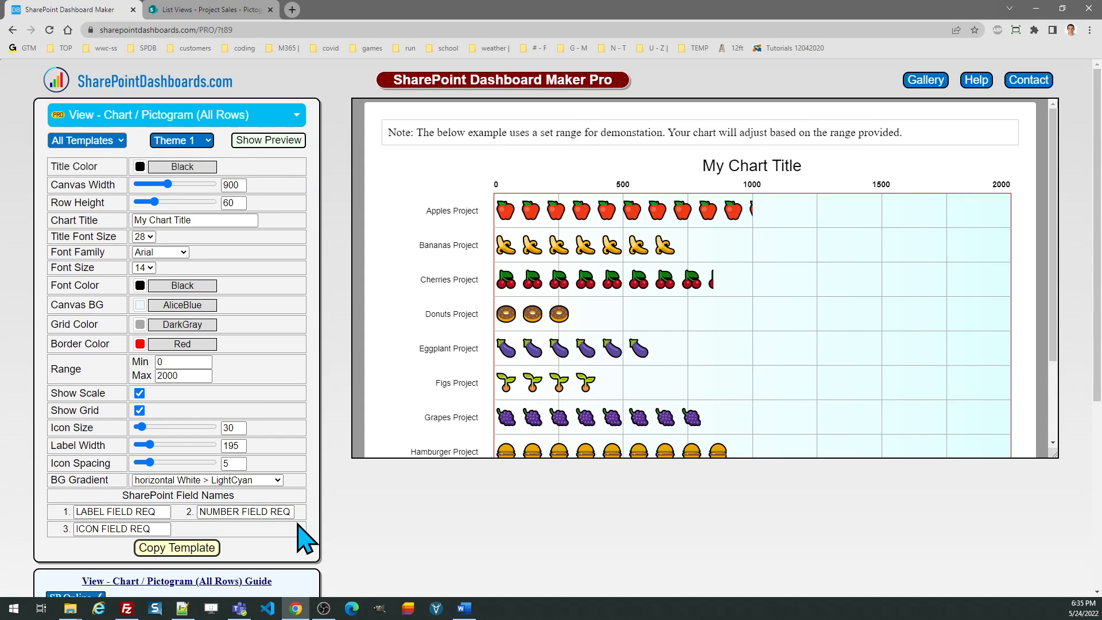
mouse_move(277, 543)
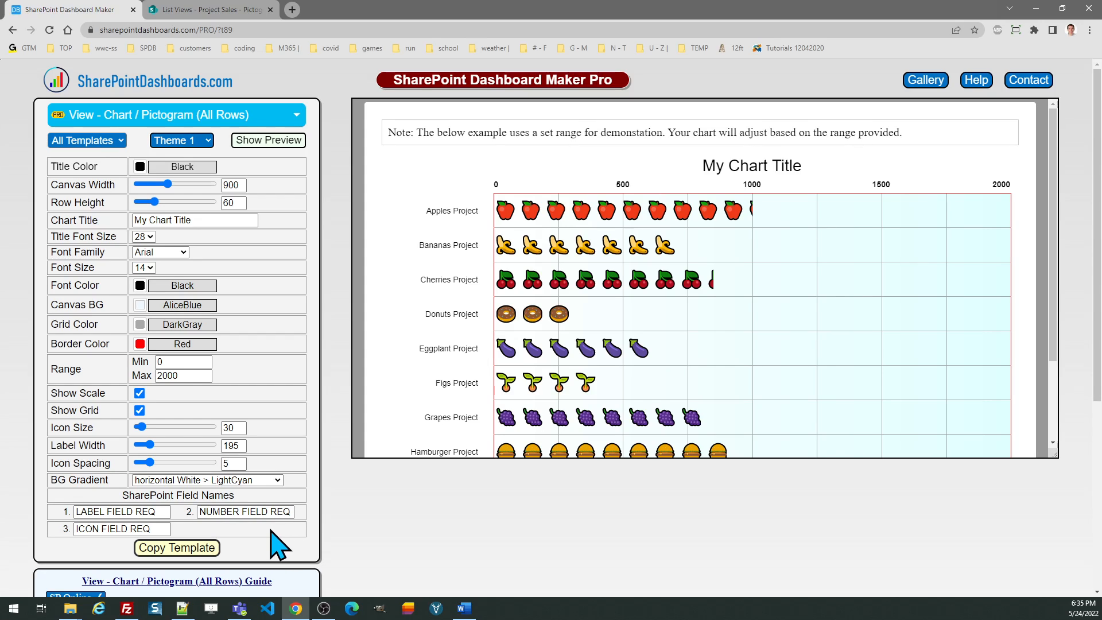
mouse_move(238, 537)
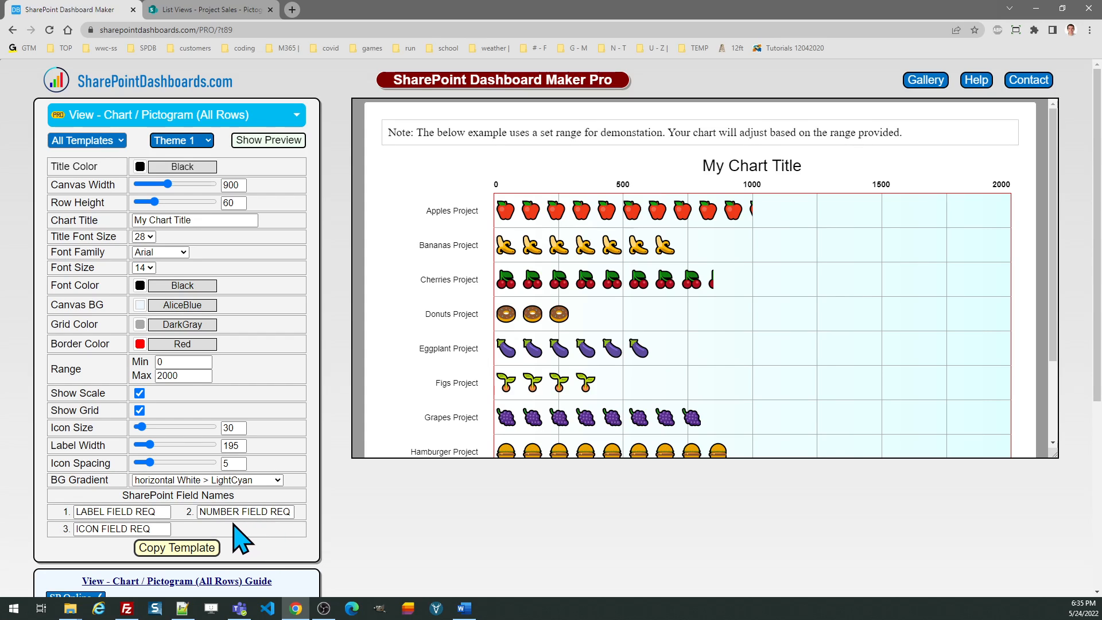
mouse_move(182, 534)
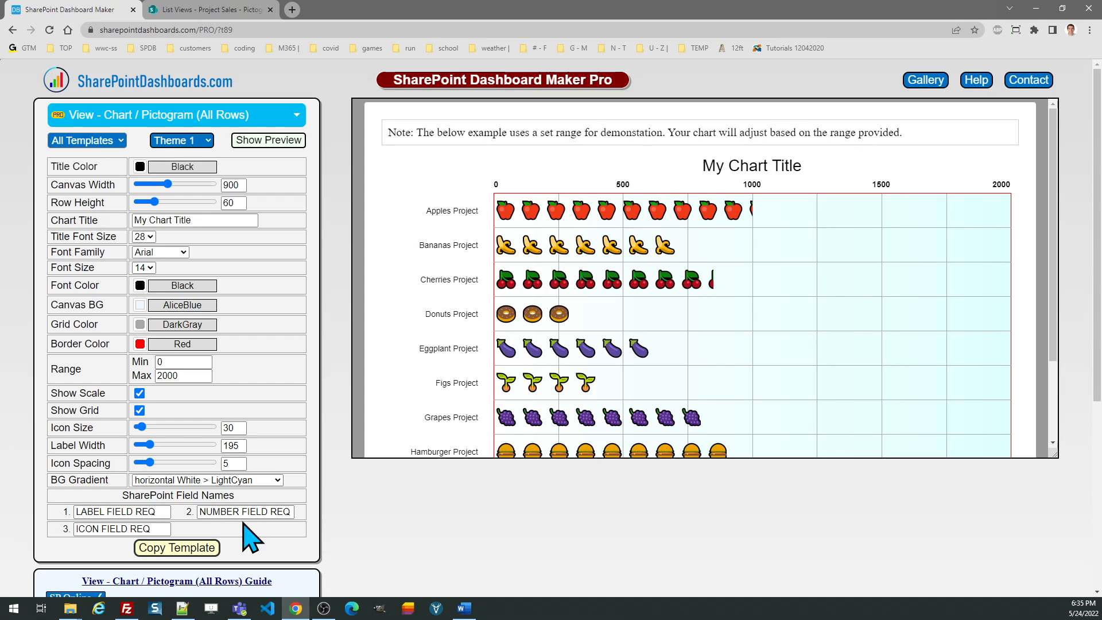
mouse_move(286, 102)
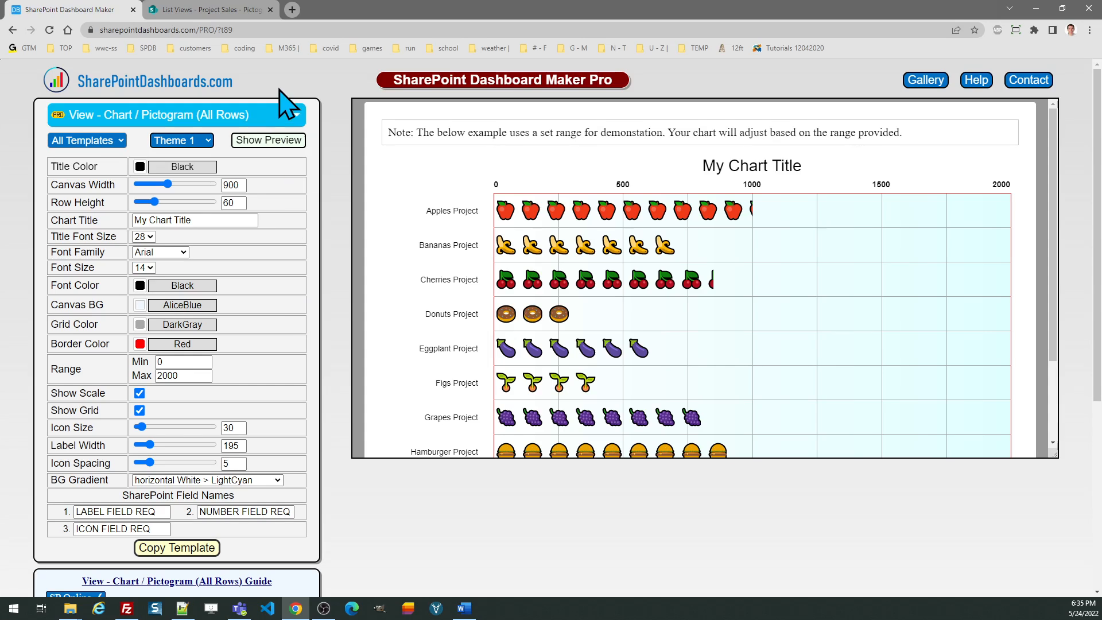
- Check the Project Sales list, then review the pictogram guide and briefly visit the emoji search site
click(209, 9)
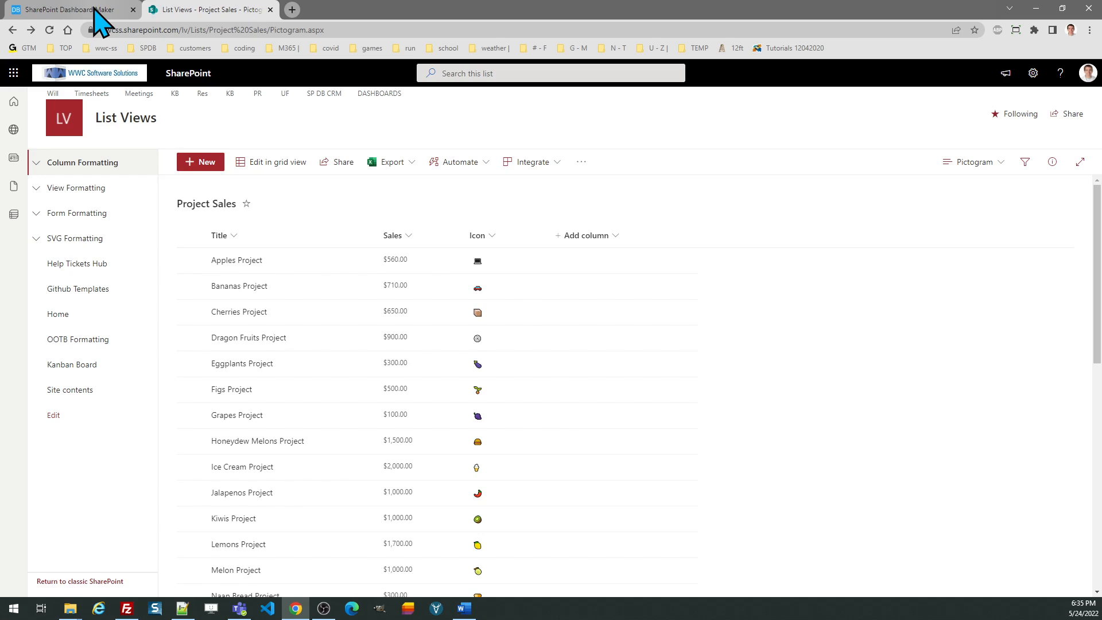
click(67, 9)
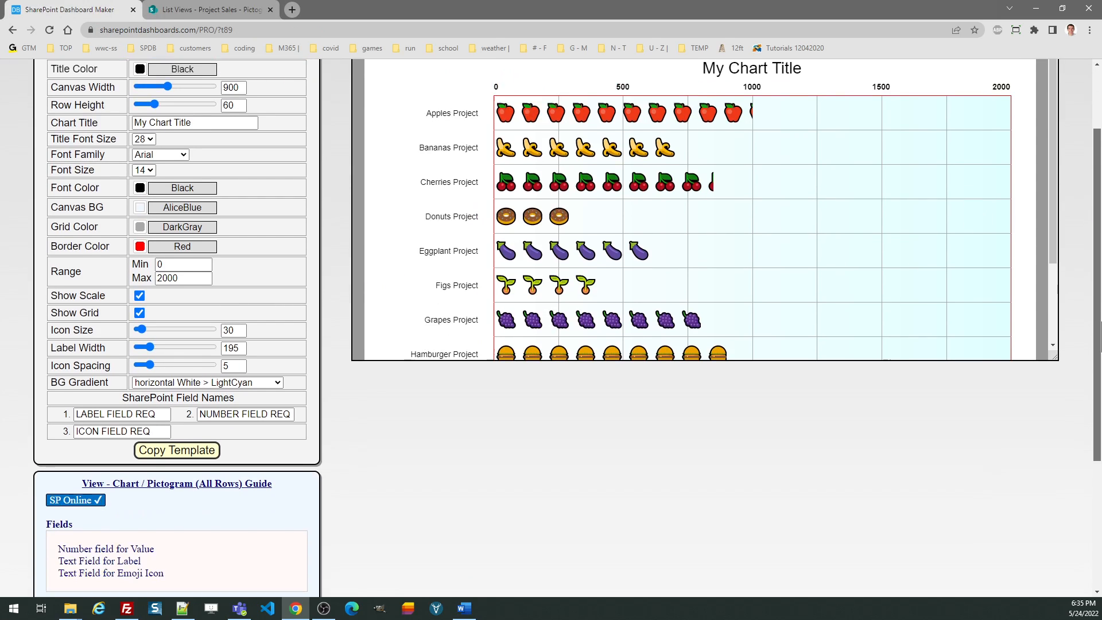
scroll(down, 3)
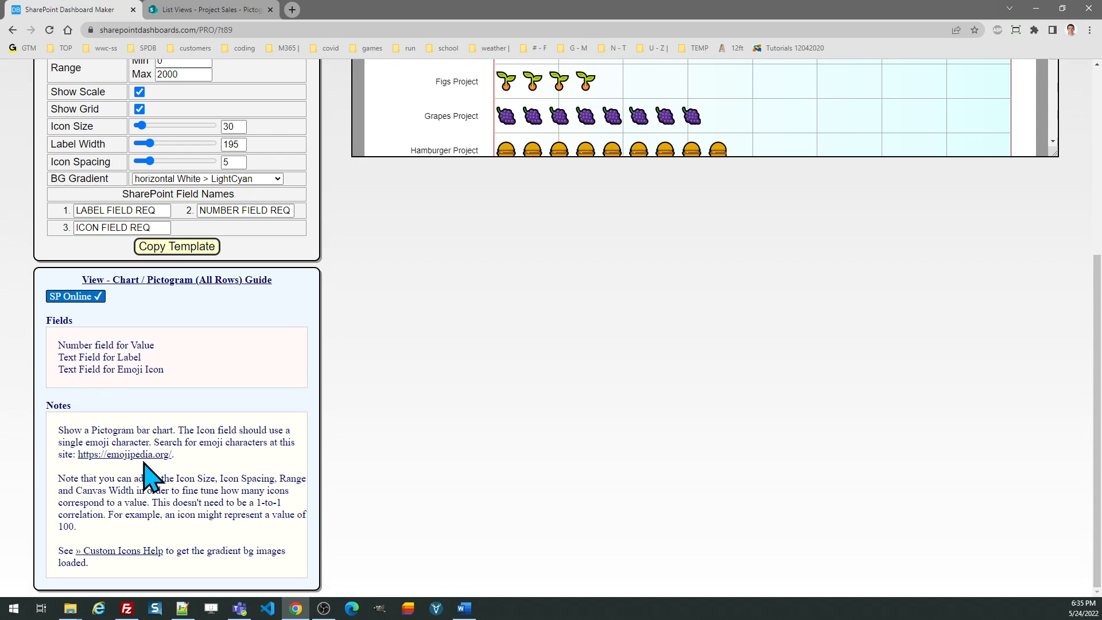
mouse_move(125, 454)
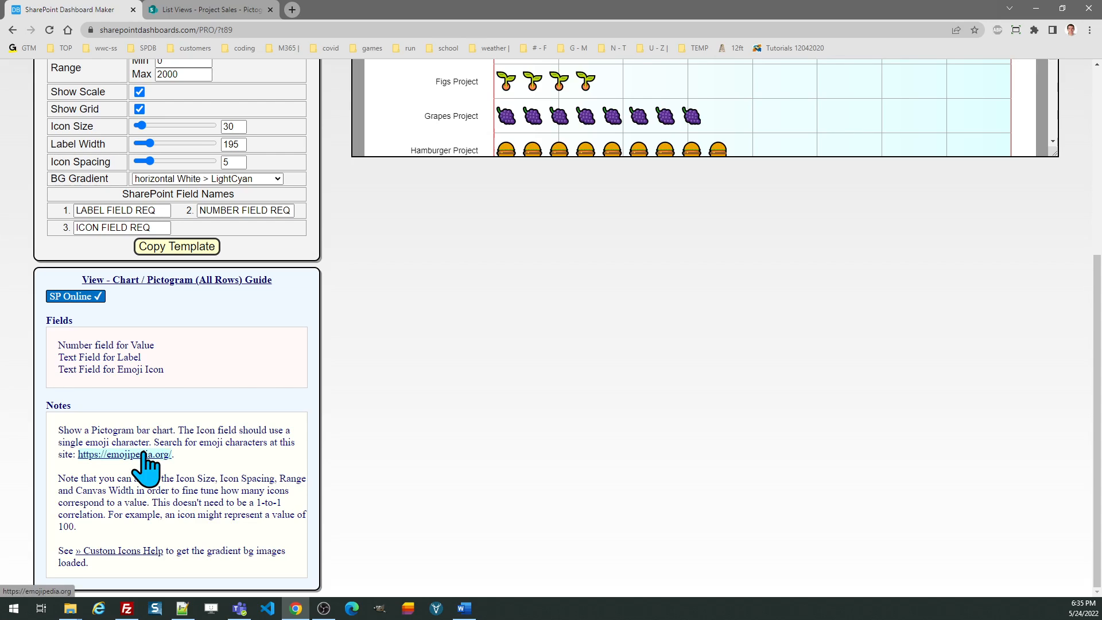
click(126, 454)
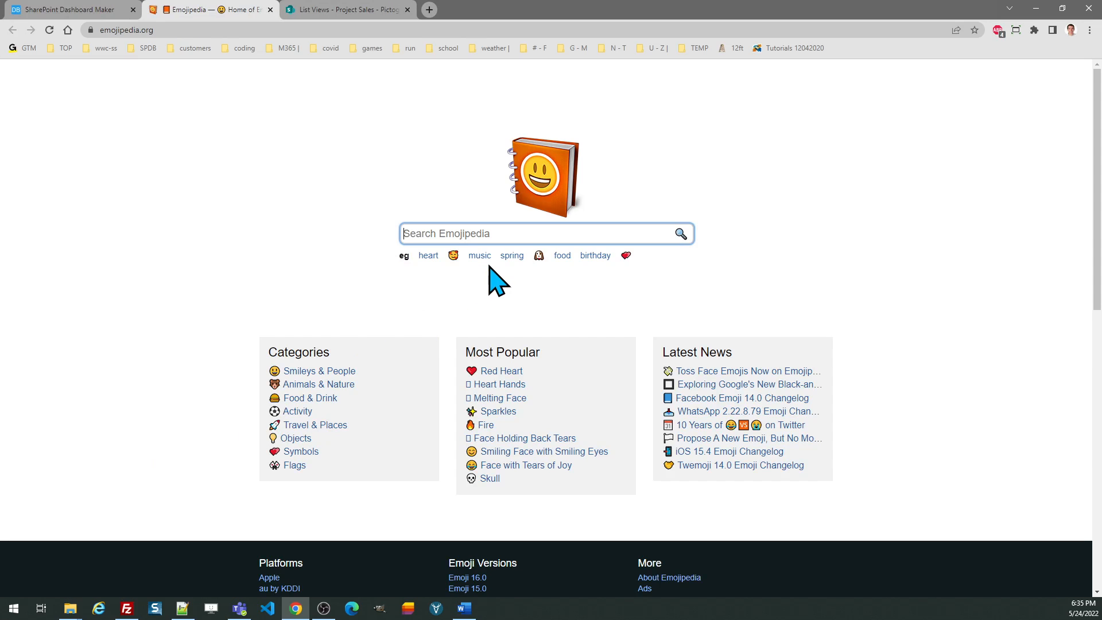
click(270, 9)
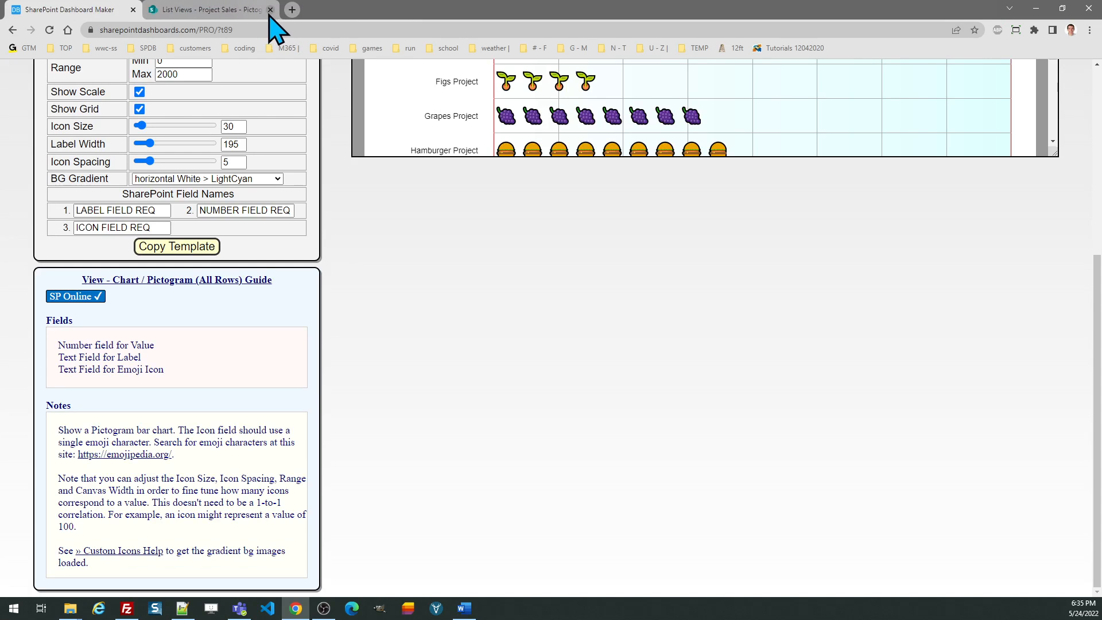
- Review the Project Sales list's Title, Sales and Icon columns in SharePoint Online
click(208, 9)
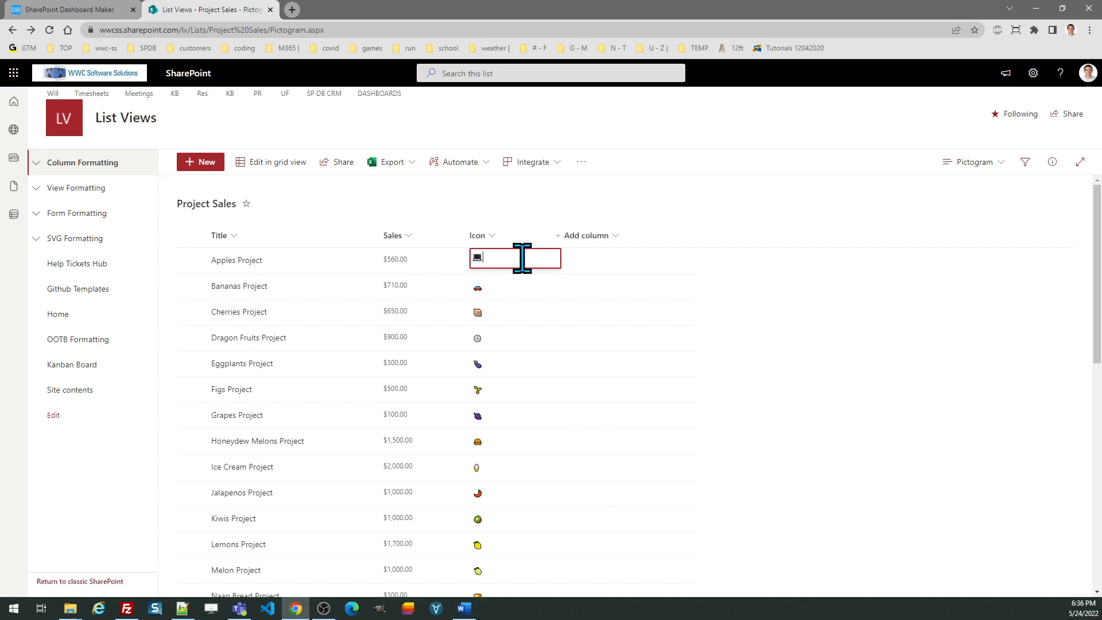
mouse_move(495, 222)
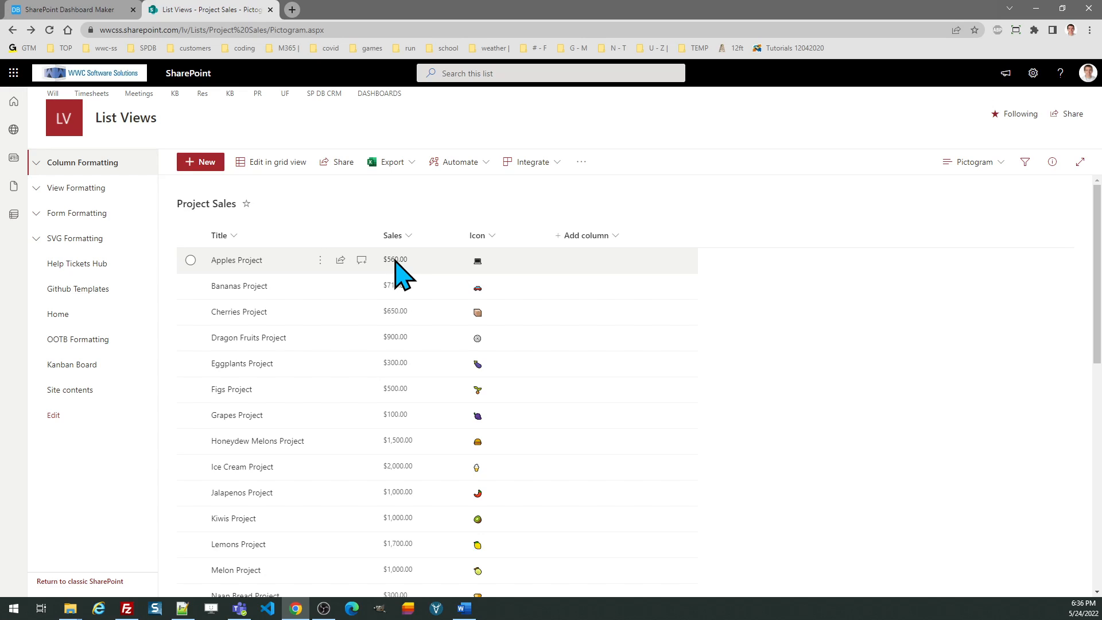
mouse_move(505, 261)
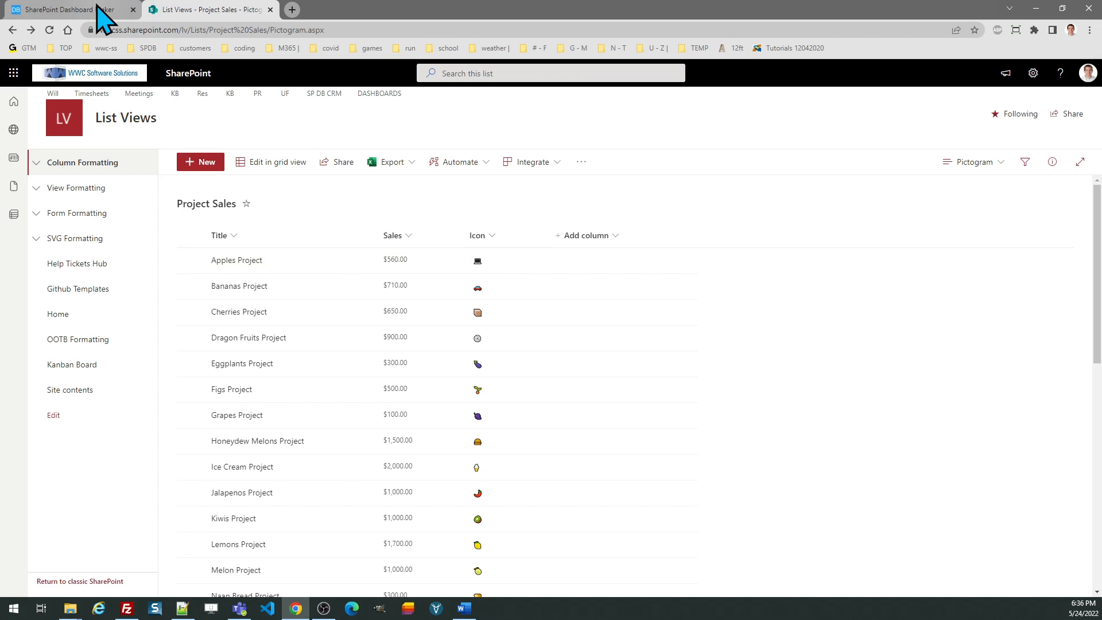
- Enter Sales as the template's second SharePoint field name
click(63, 10)
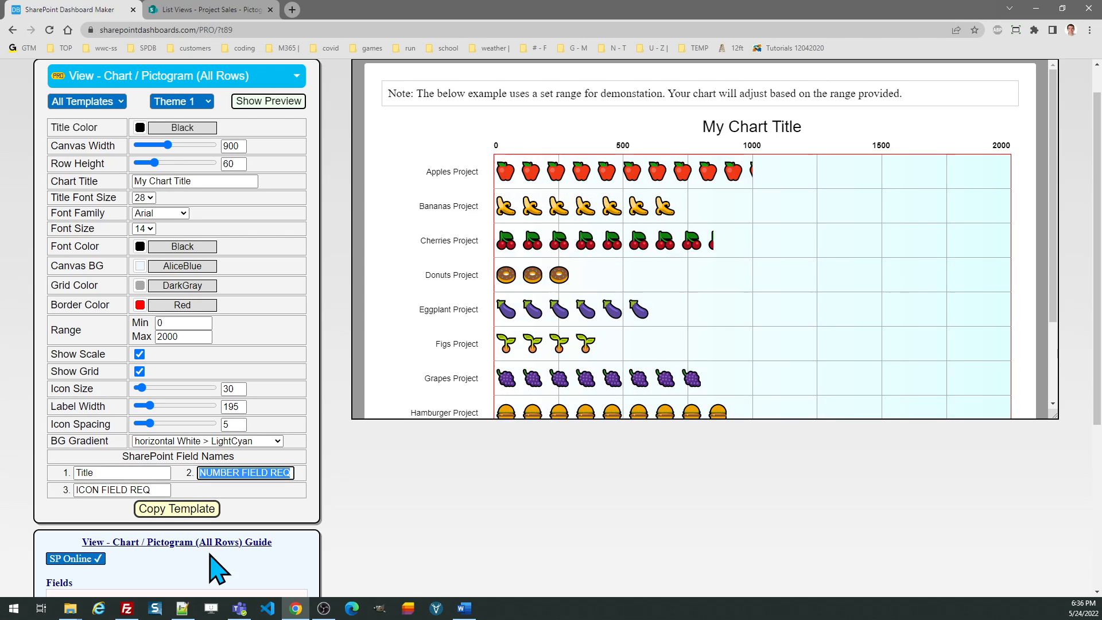
text(Sales)
click(122, 490)
text(Icon)
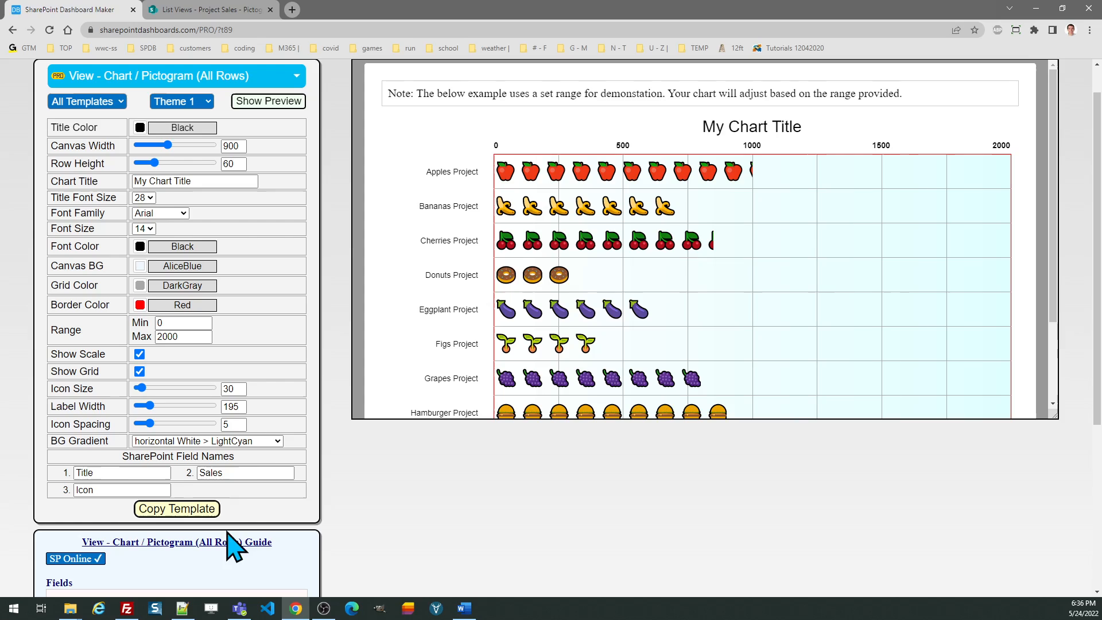
mouse_move(316, 211)
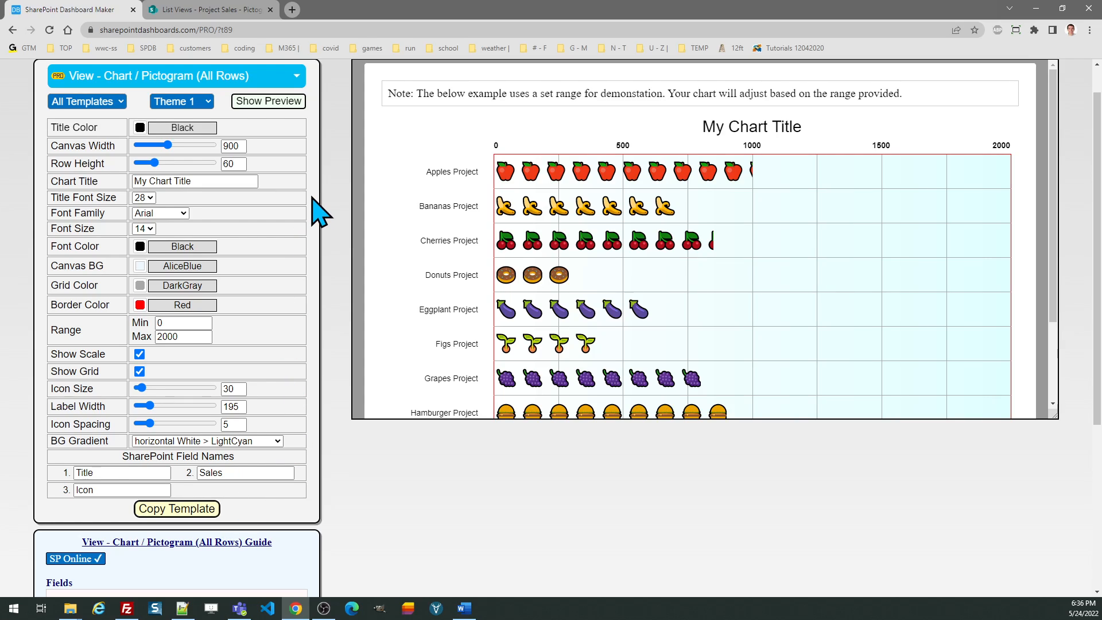
mouse_move(312, 380)
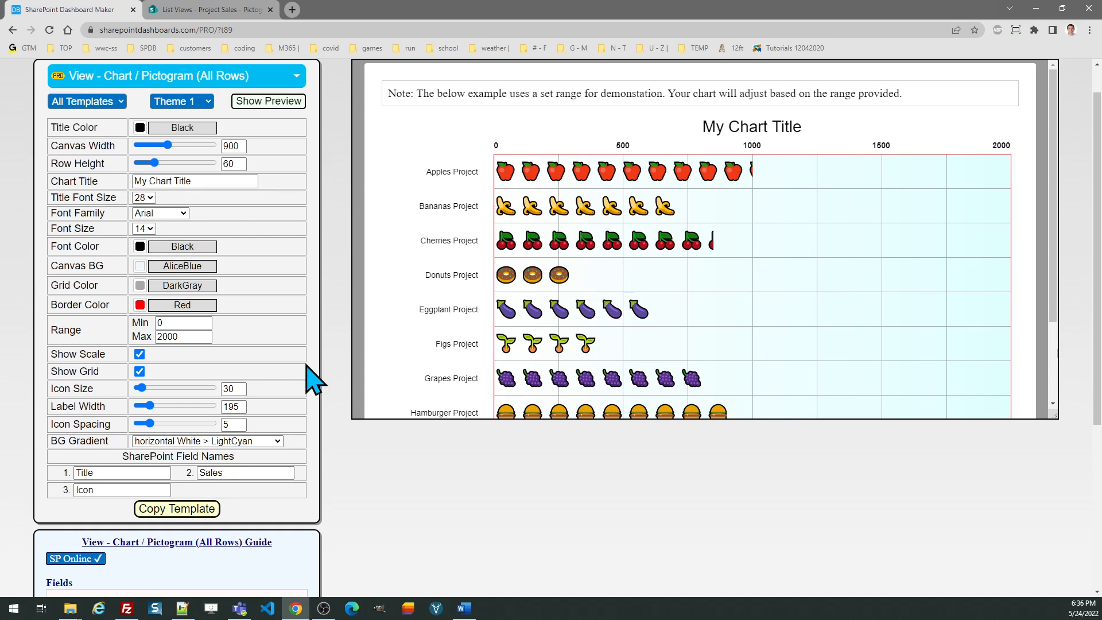
mouse_move(285, 344)
text(47)
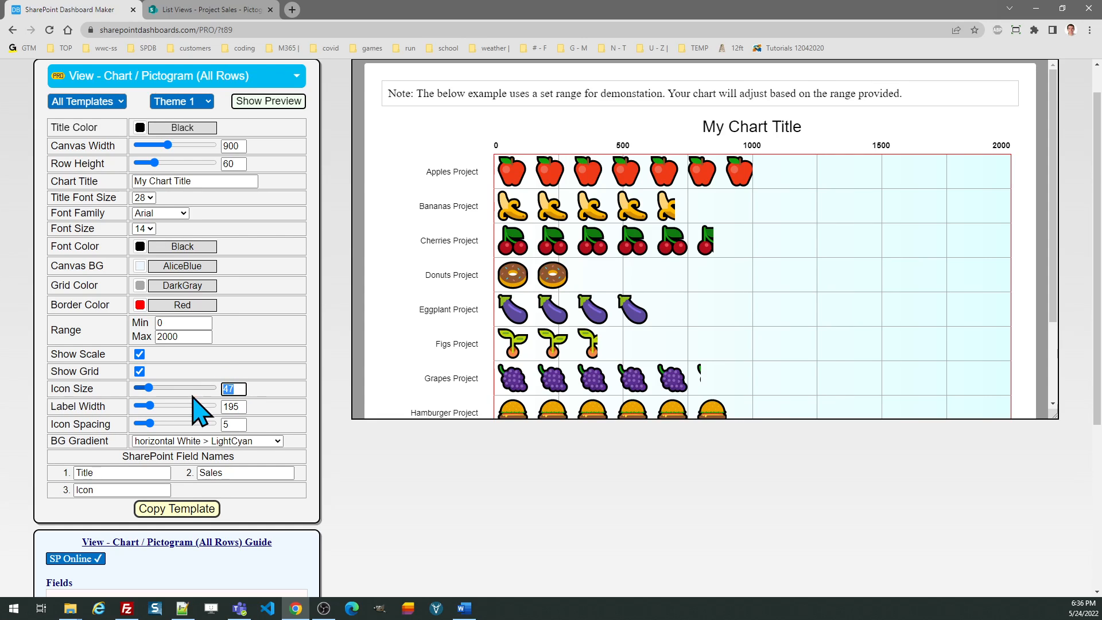
- Return icon size to 30, copy the pictogram template and acknowledge the Template Copied dialog
drag(152, 388, 146, 387)
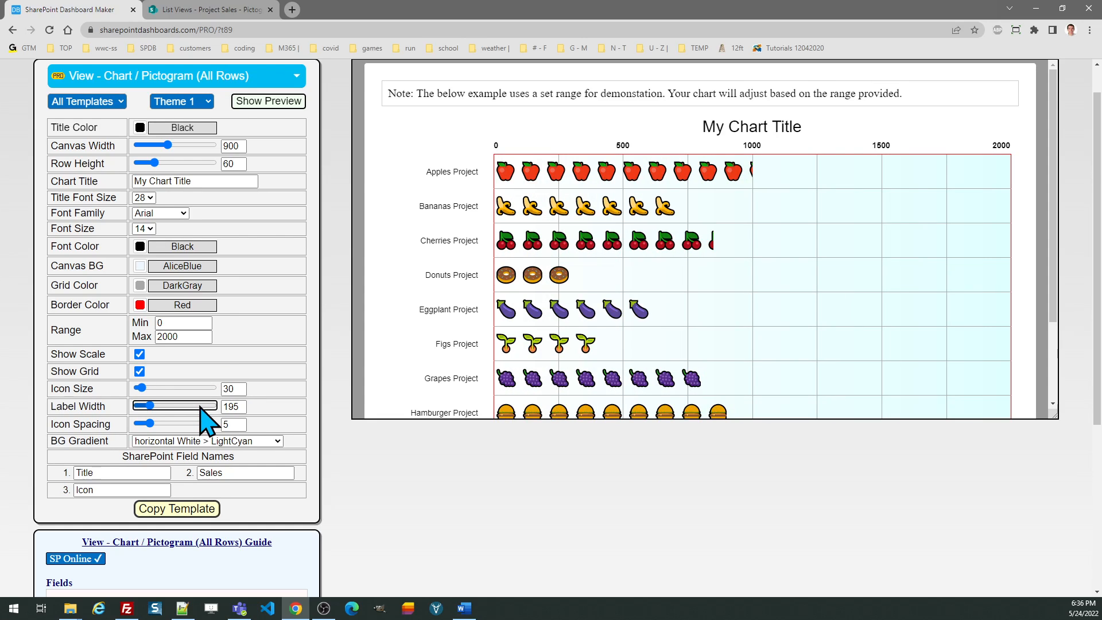
click(176, 508)
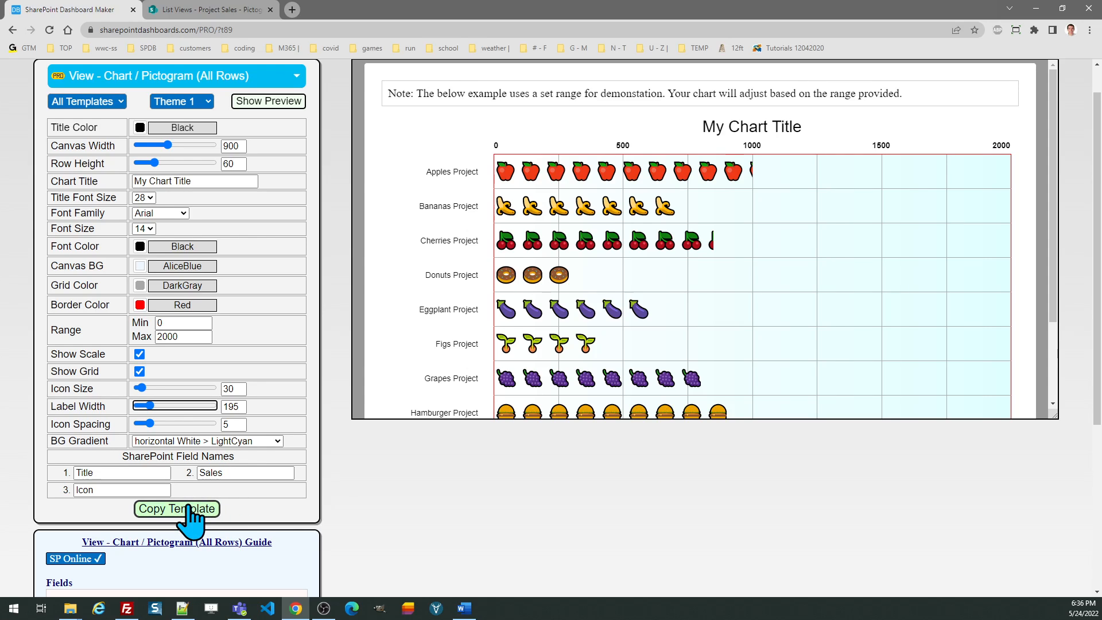
click(177, 509)
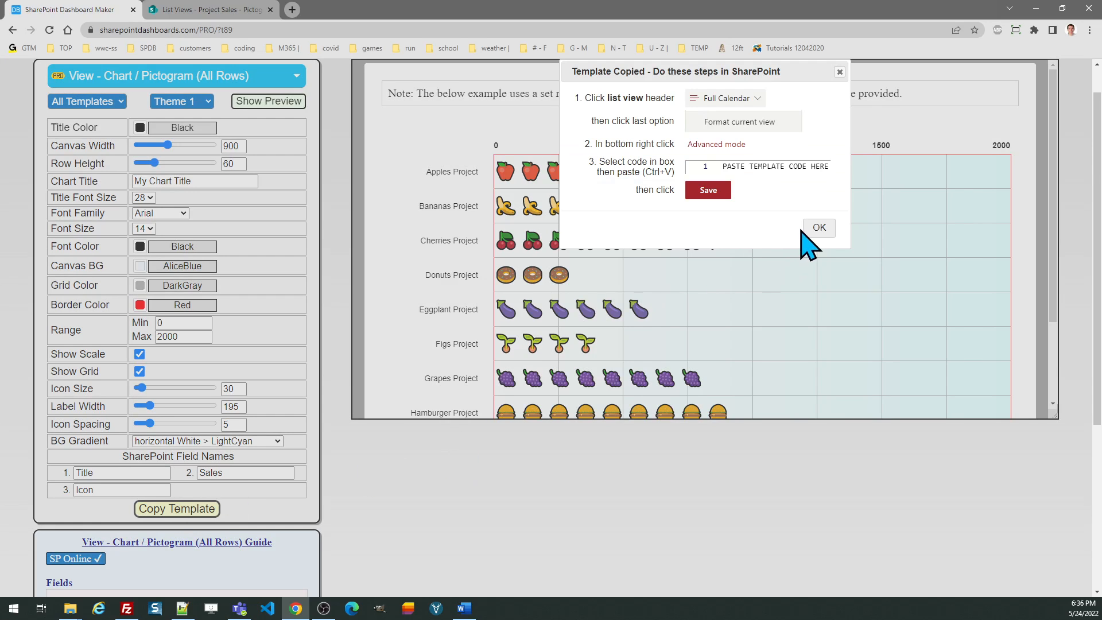
click(817, 227)
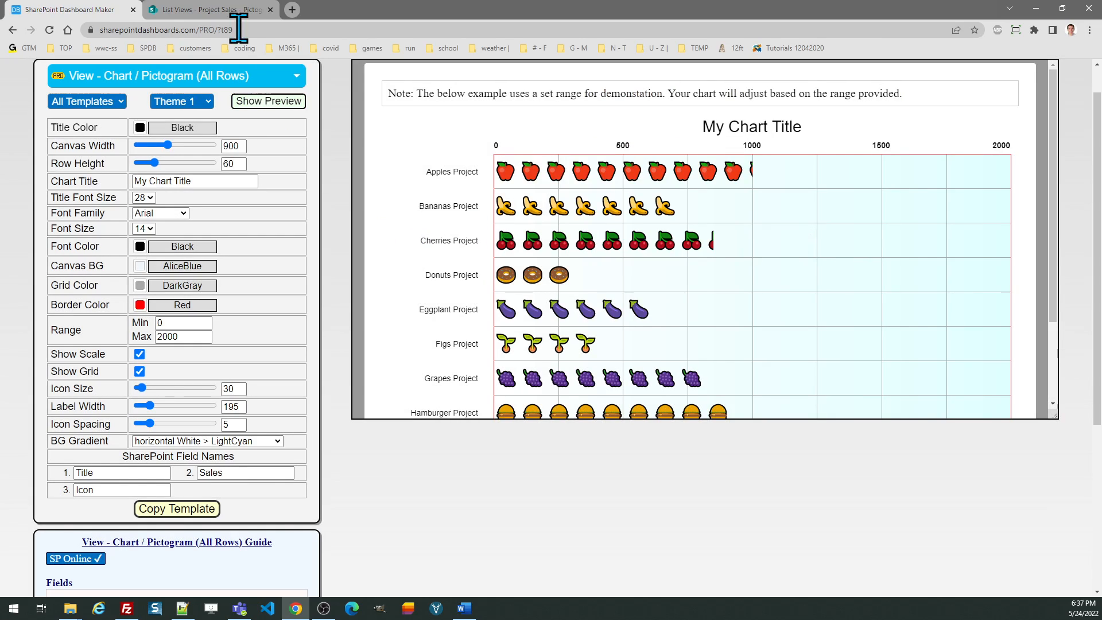
- Paste the template JSON as the Project Sales view formatting in advanced mode and close the panel
click(204, 10)
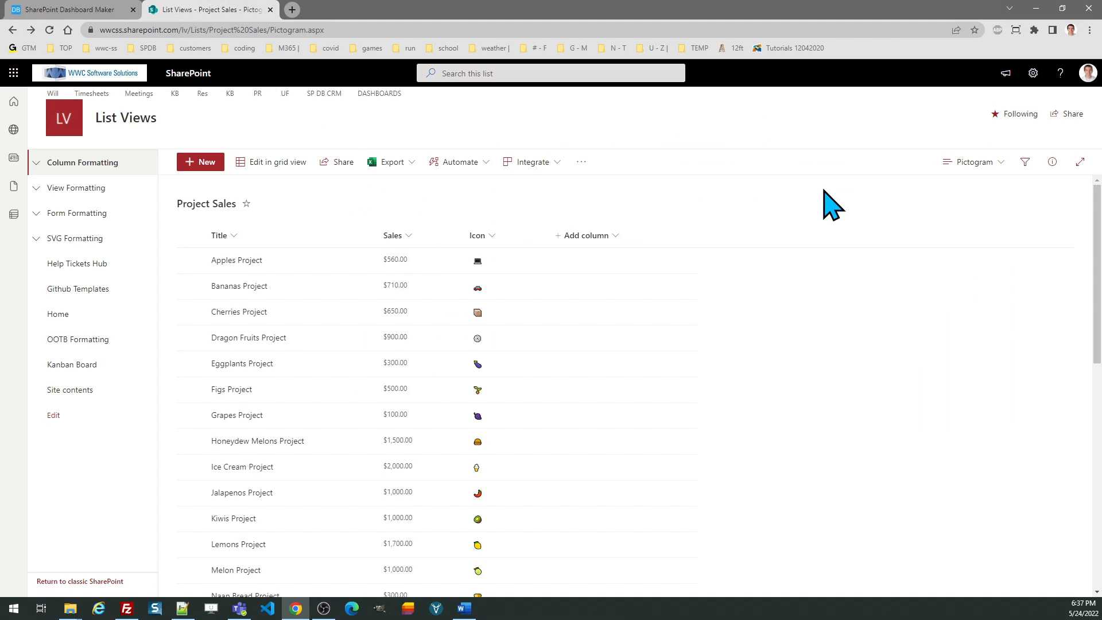
click(974, 162)
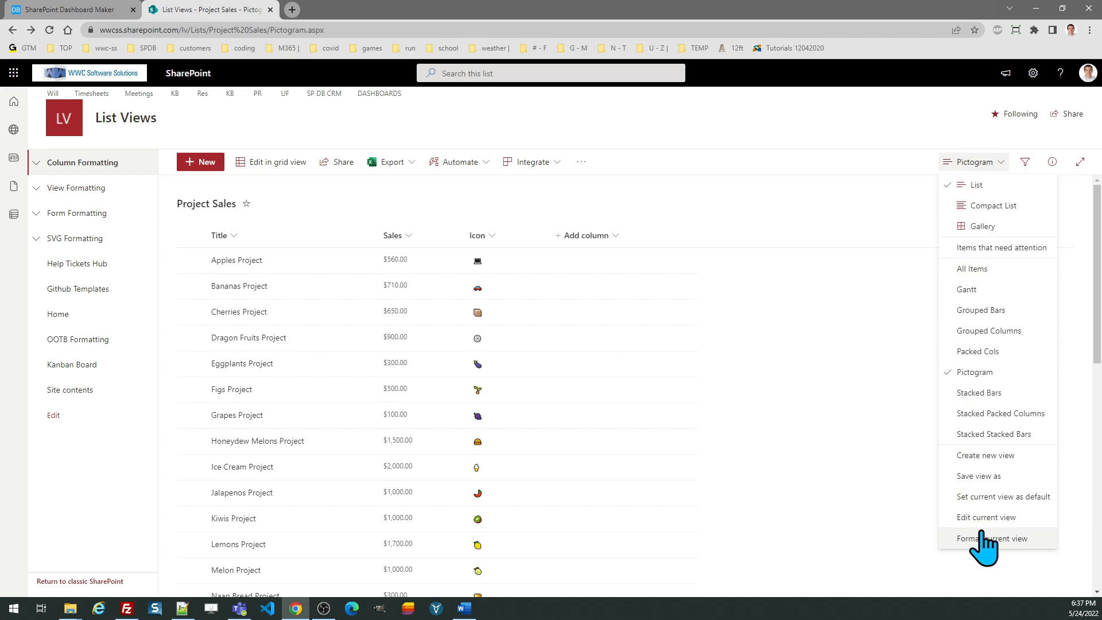
click(992, 537)
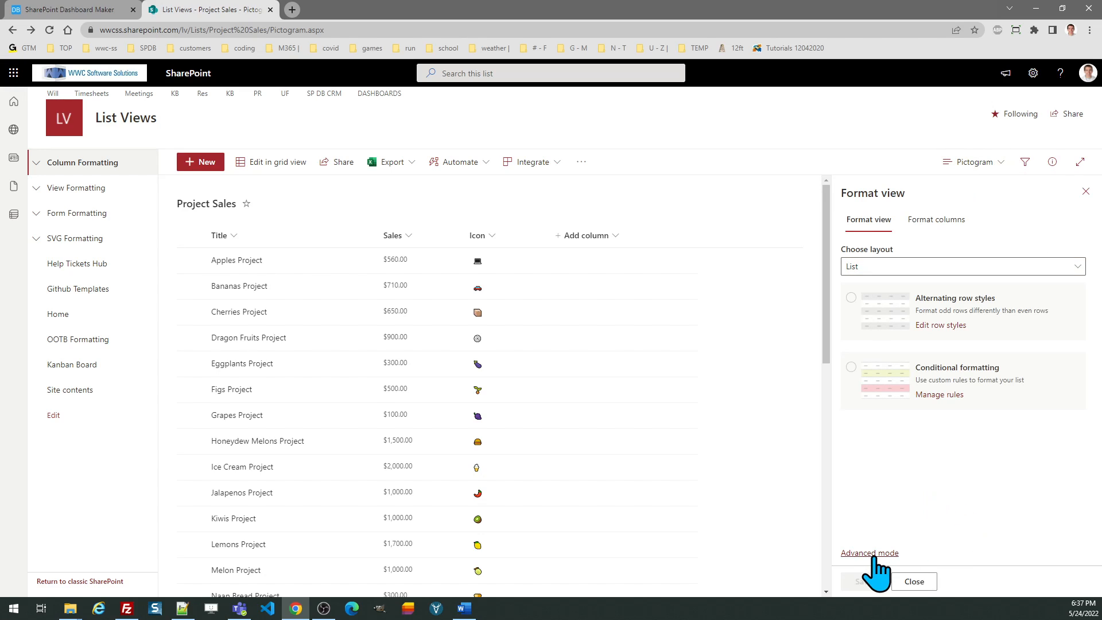
click(869, 553)
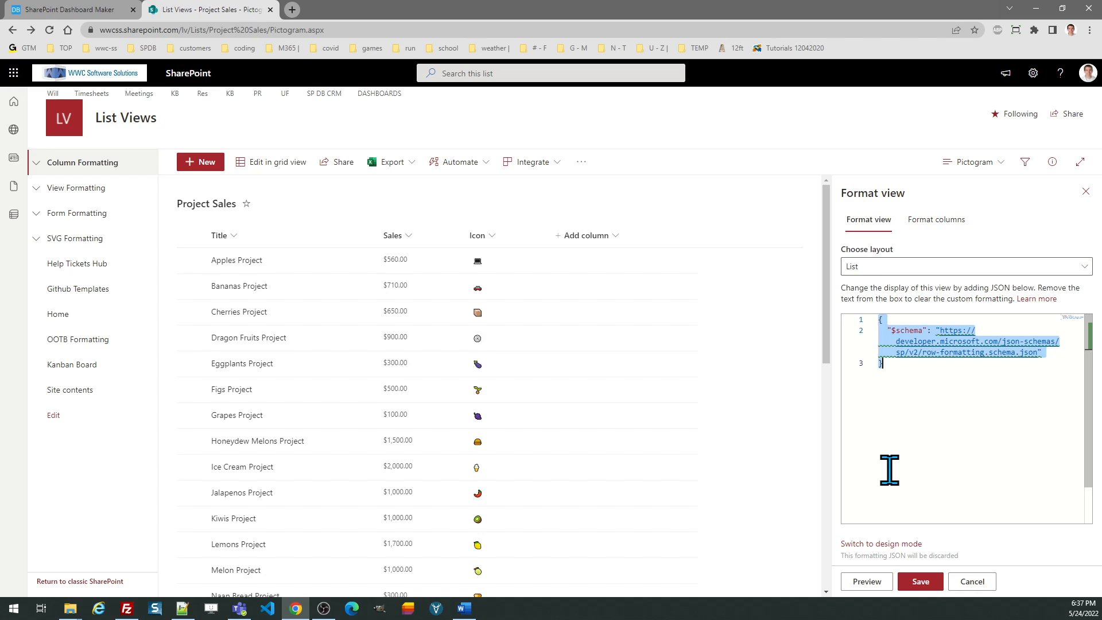
click(919, 581)
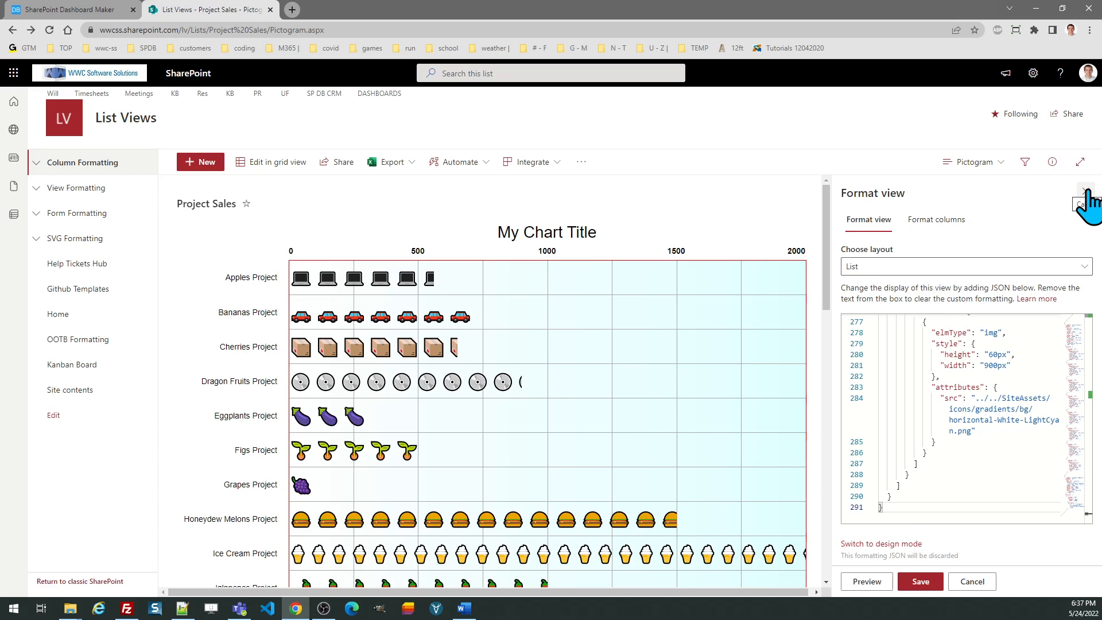
click(1086, 192)
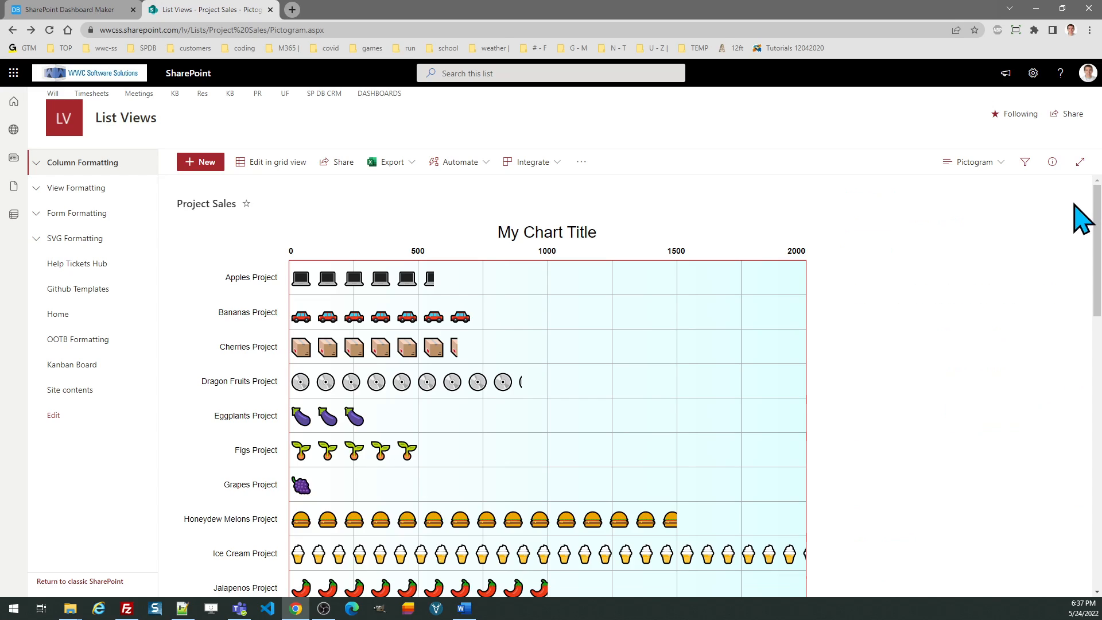
mouse_move(569, 372)
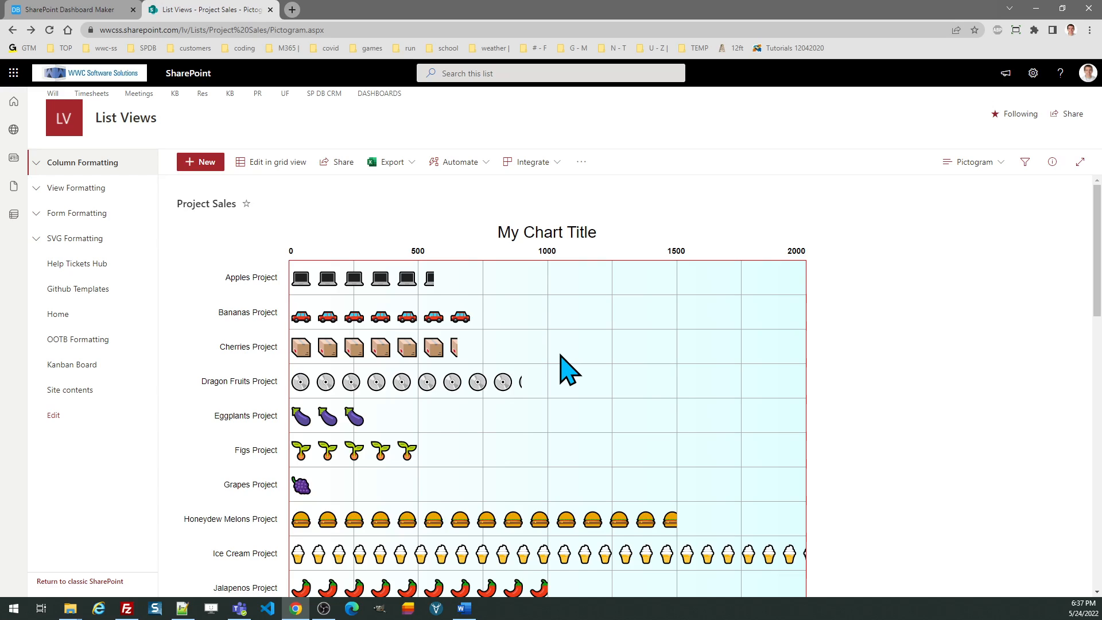